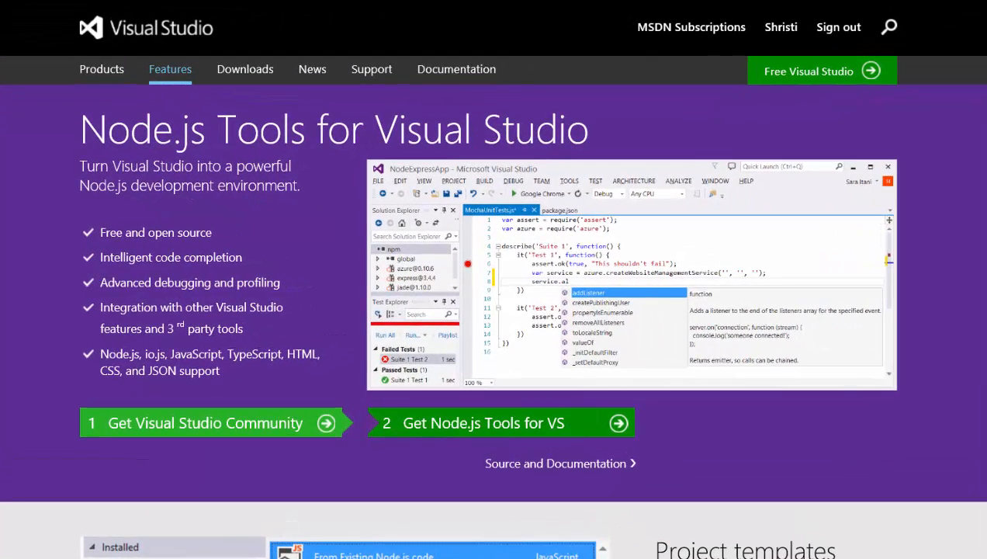
mouse_move(255, 528)
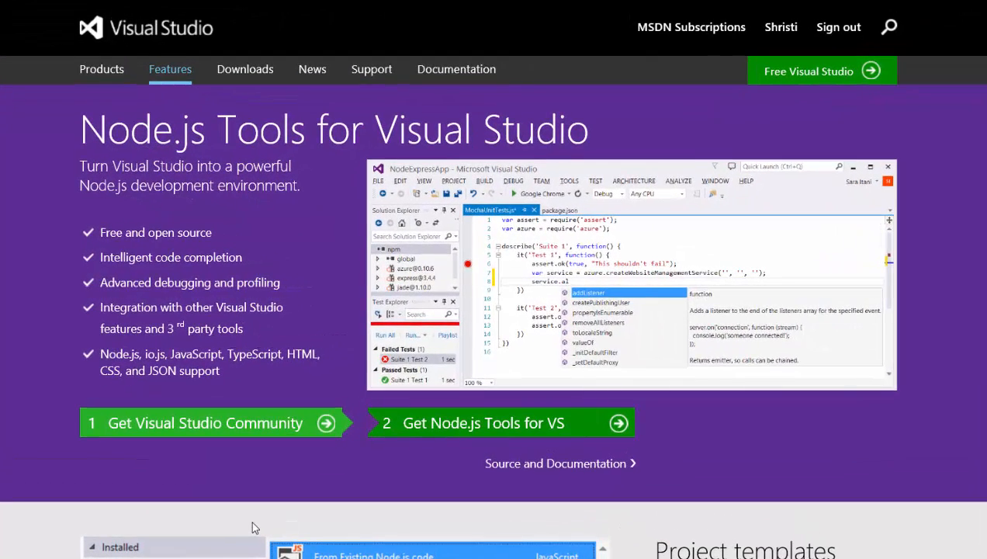
Go to nodejs.com in a new Edge tab and run the downloaded Node.js installer
scroll("down", 3)
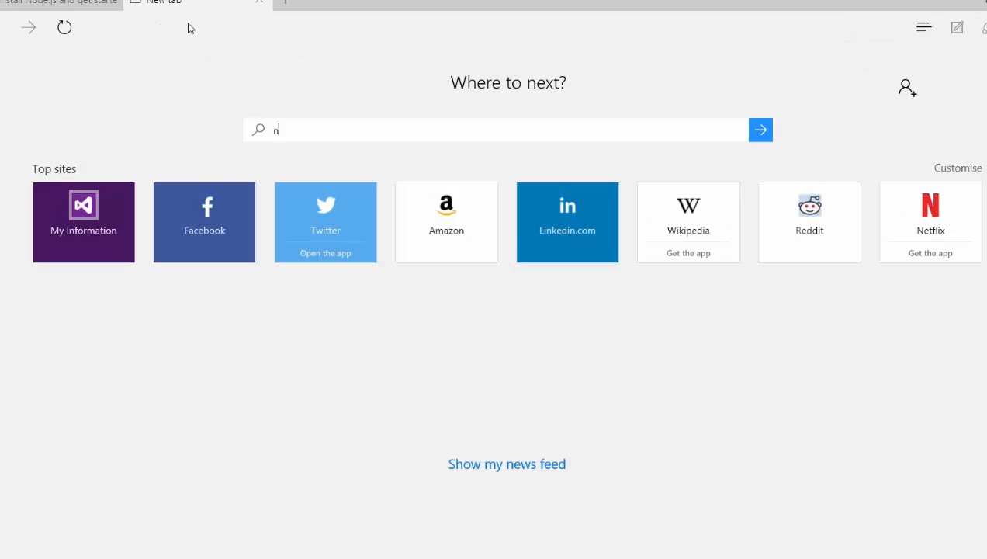
type("odejs.com")
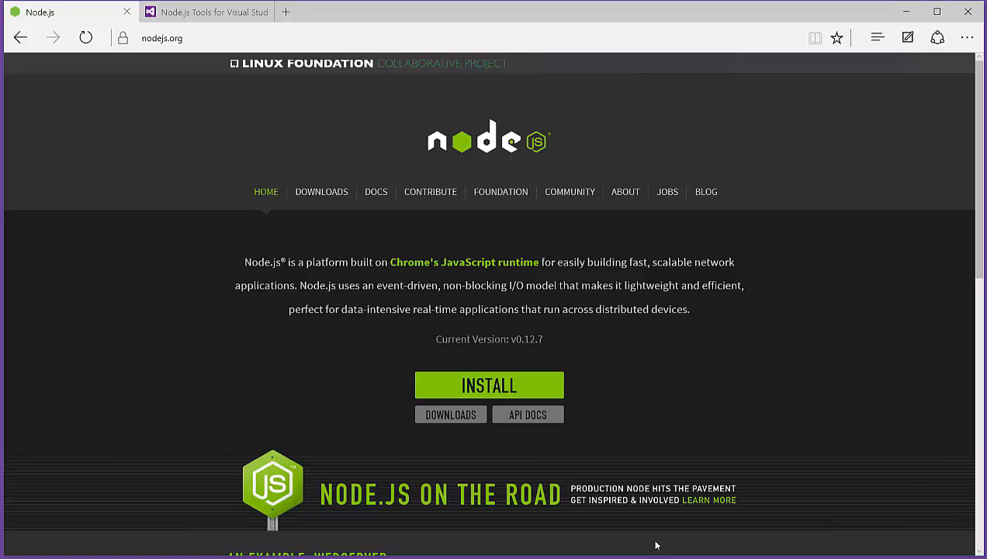
left_click(489, 385)
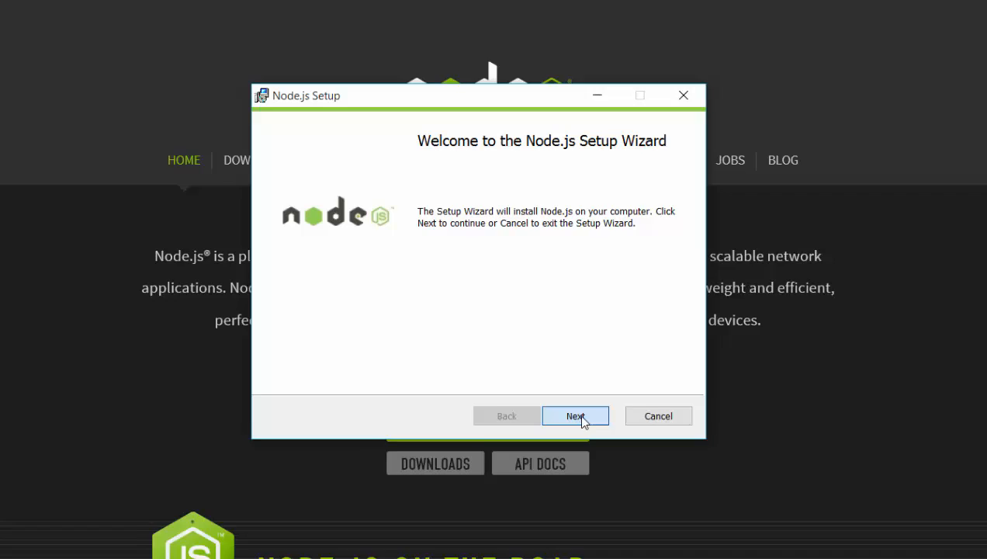
Accept the Node.js license agreement and keep the C:\Program Files\nodejs\ destination folder
left_click(575, 415)
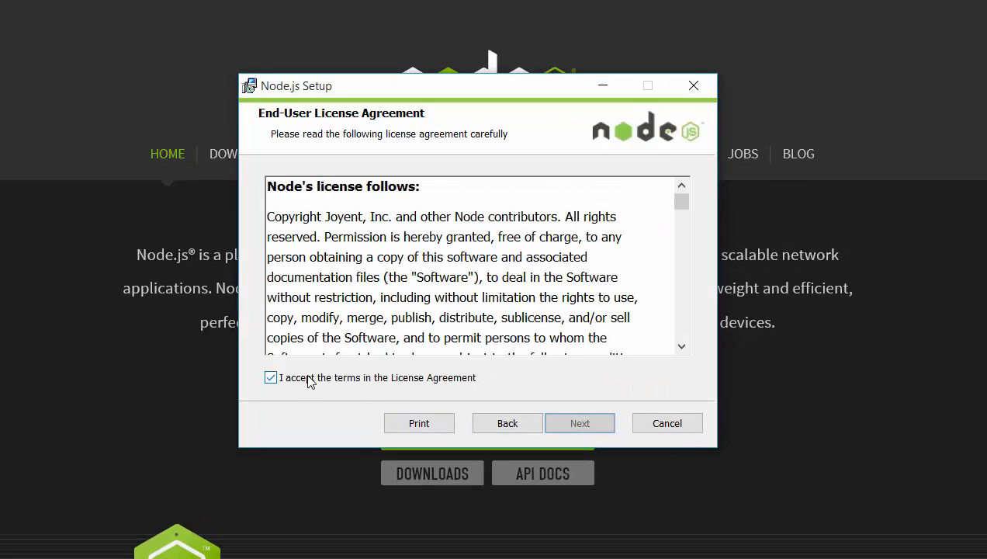
left_click(580, 423)
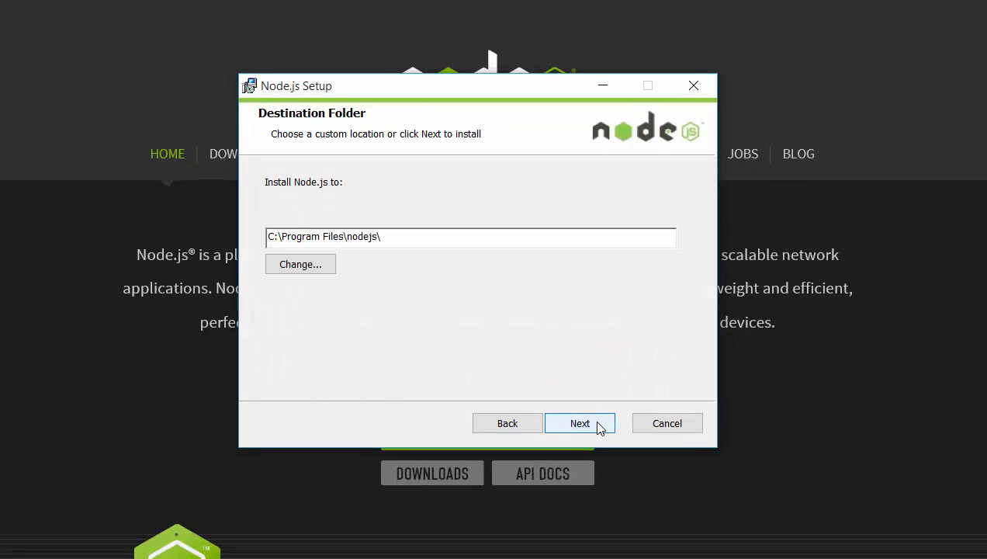
mouse_move(433, 278)
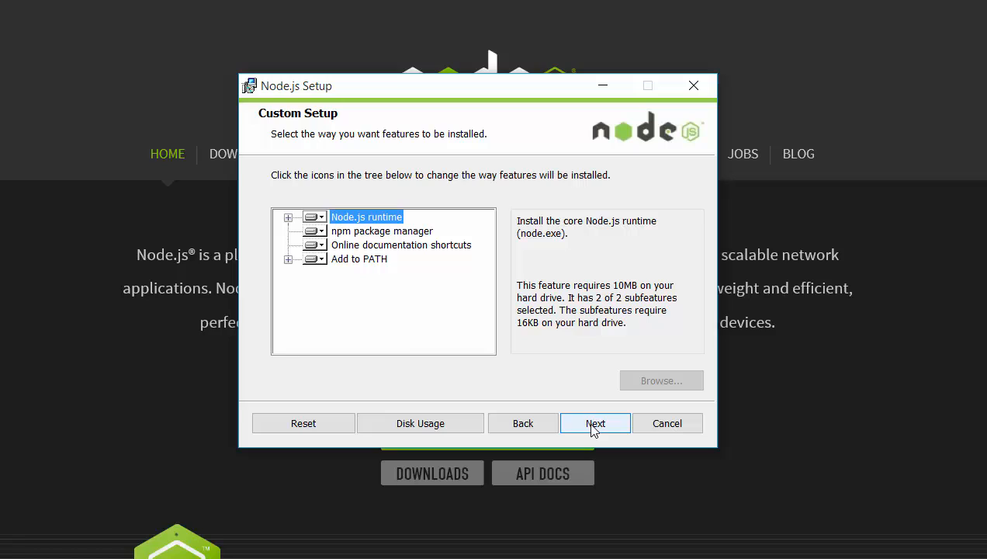
Check that Add to PATH includes Node and npm plus npm modules, then continue
left_click(359, 258)
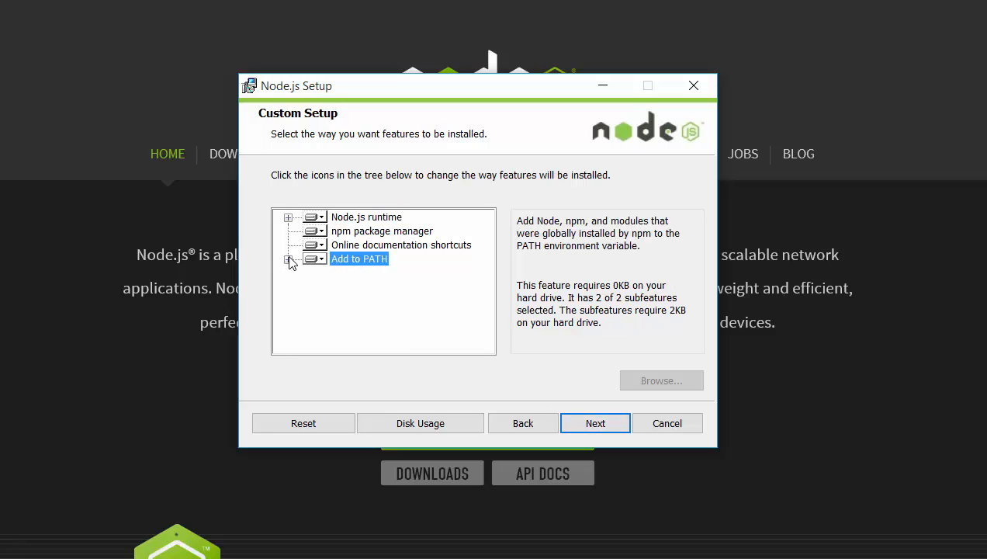
left_click(289, 259)
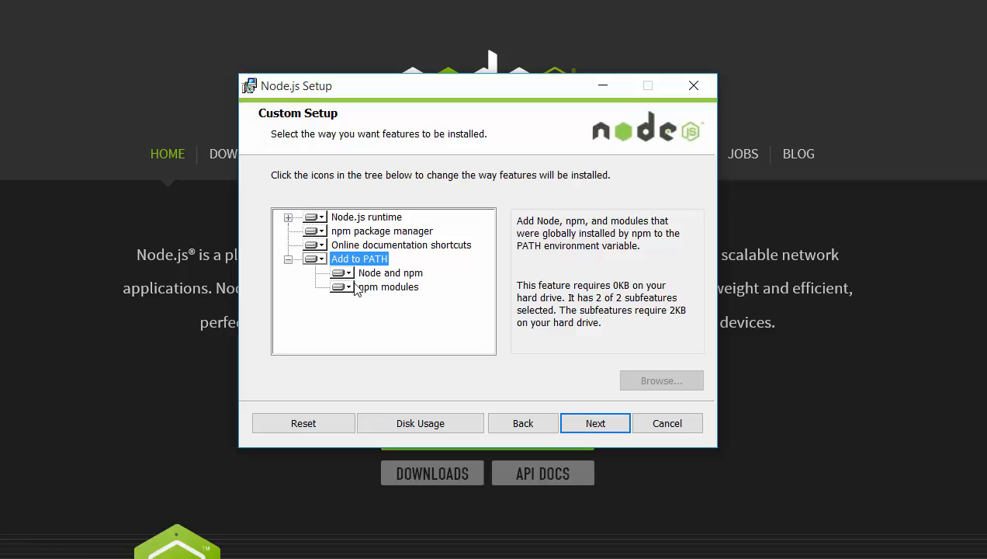
mouse_move(392, 296)
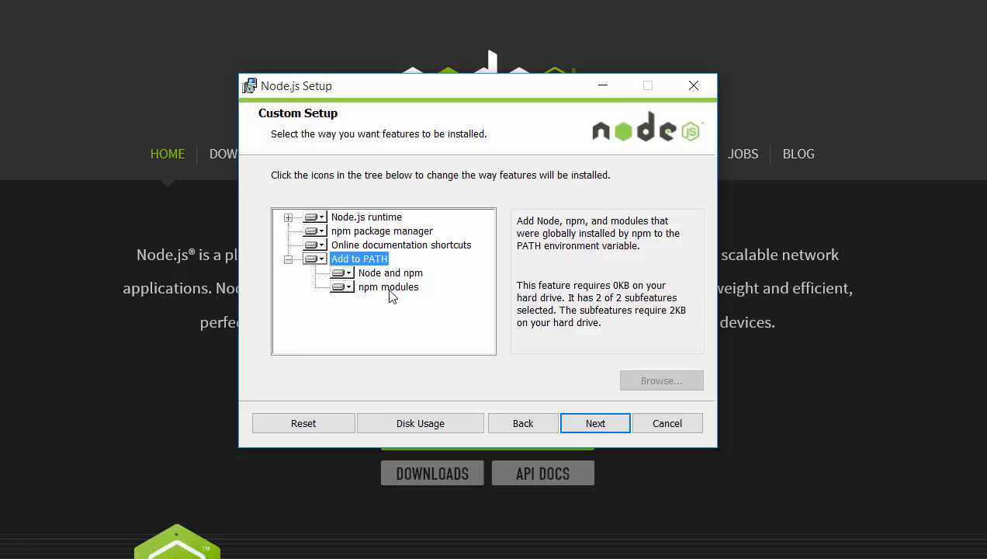
mouse_move(595, 423)
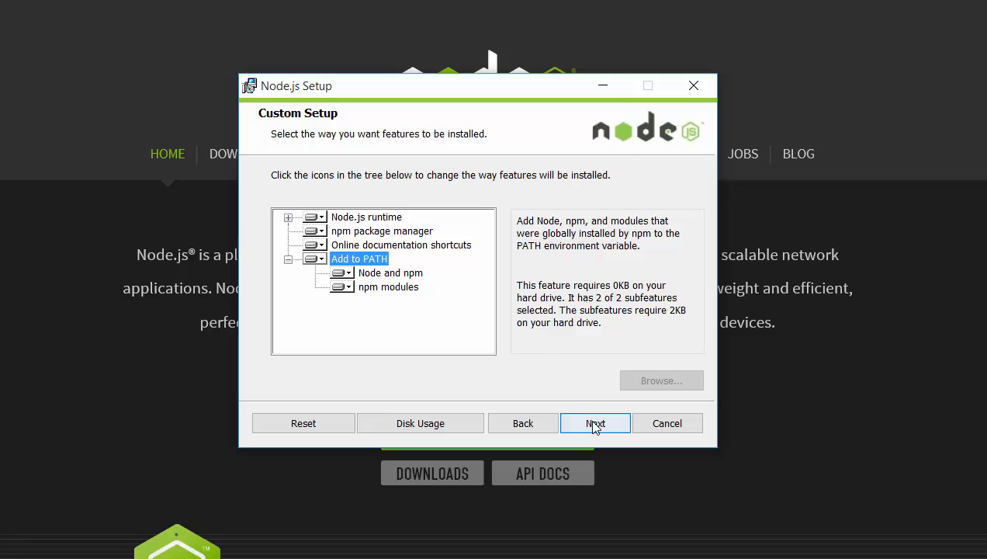
left_click(594, 423)
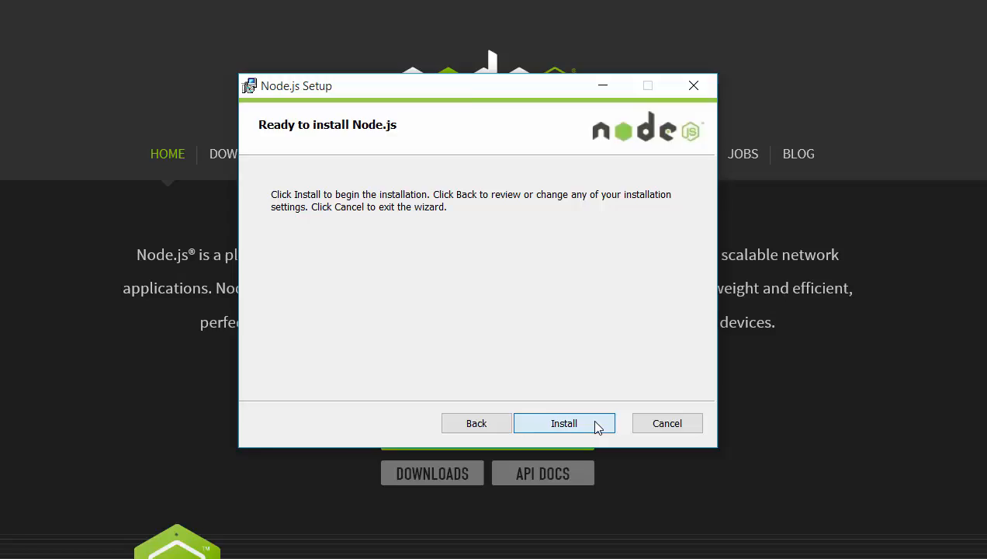
Install Node.js and finish the wizard after the success message
left_click(564, 423)
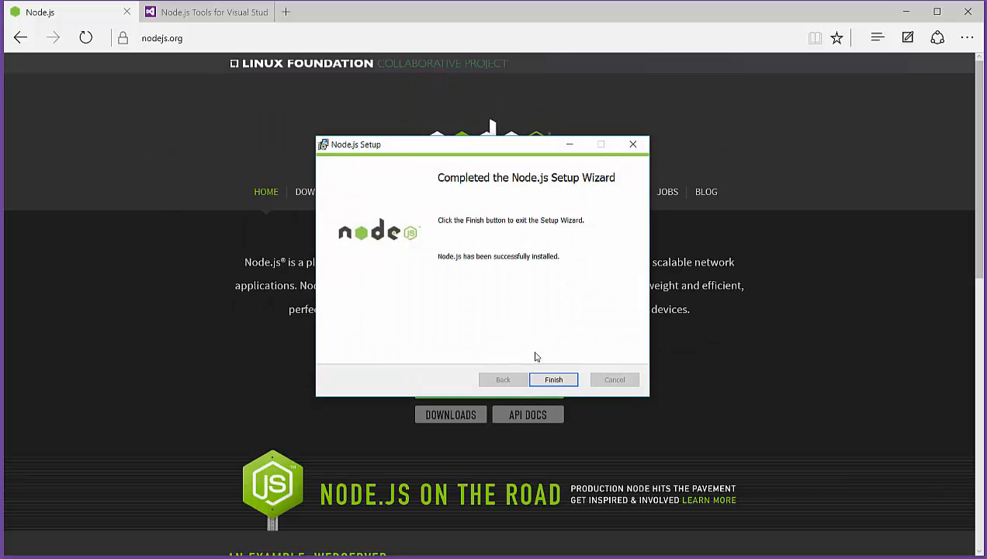
left_click(554, 380)
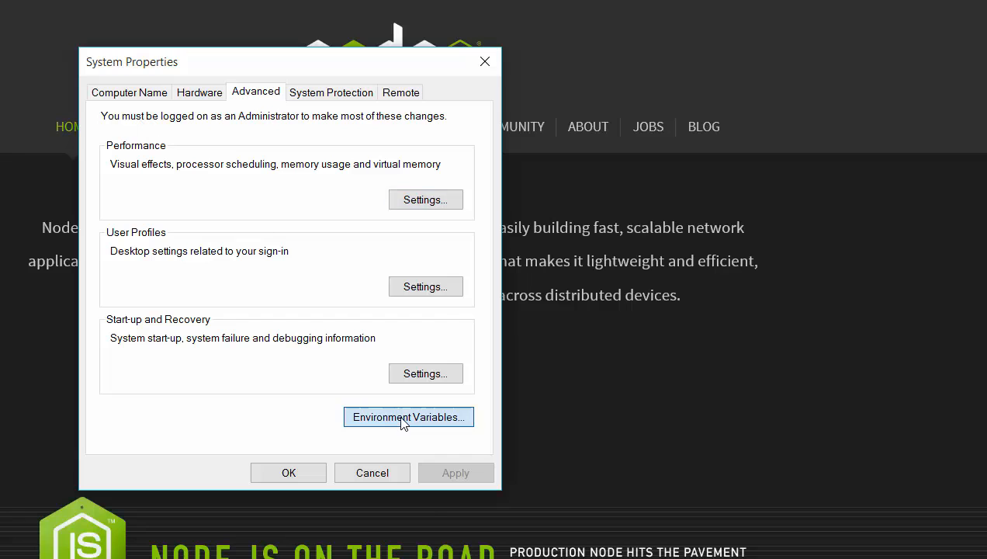
Open Environment Variables and edit the user PATH variable
left_click(408, 417)
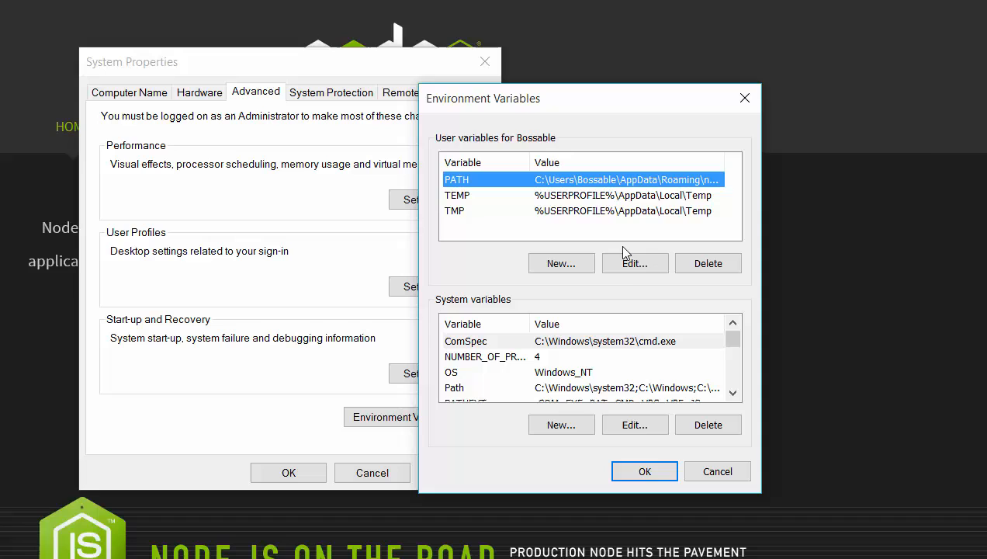
left_click(634, 263)
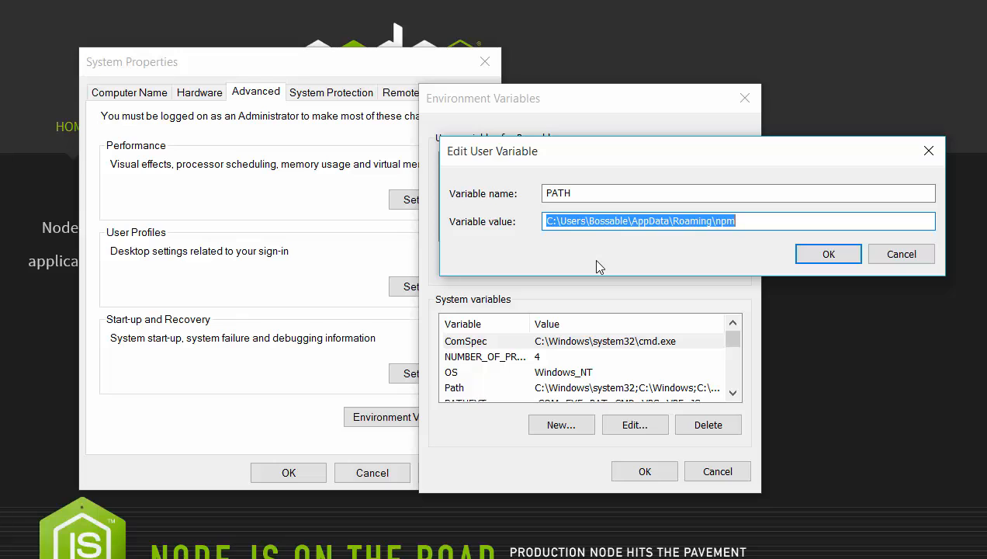
Confirm the user PATH value is C:\Users\Bossable\AppData\Roaming\npm and close the editor
left_click(737, 221)
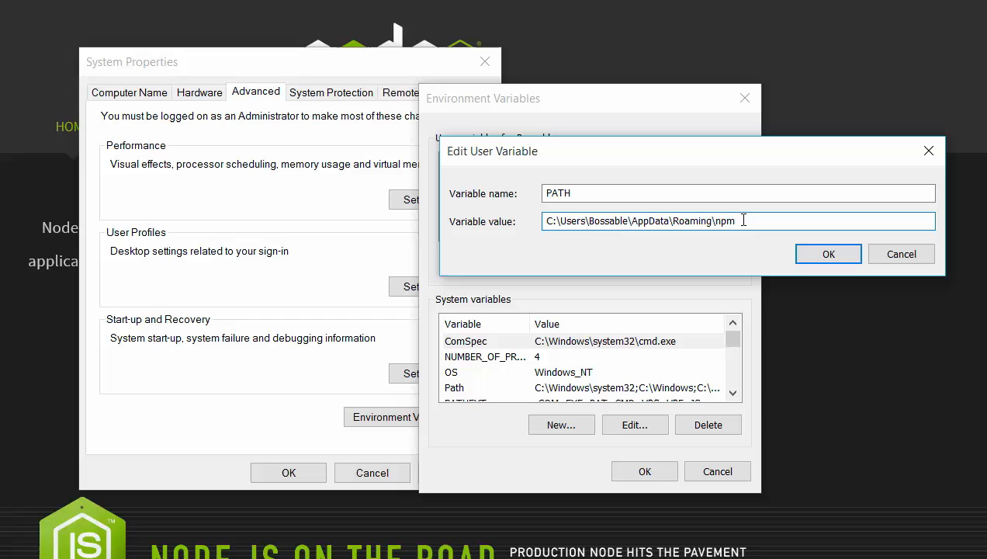
left_click(828, 254)
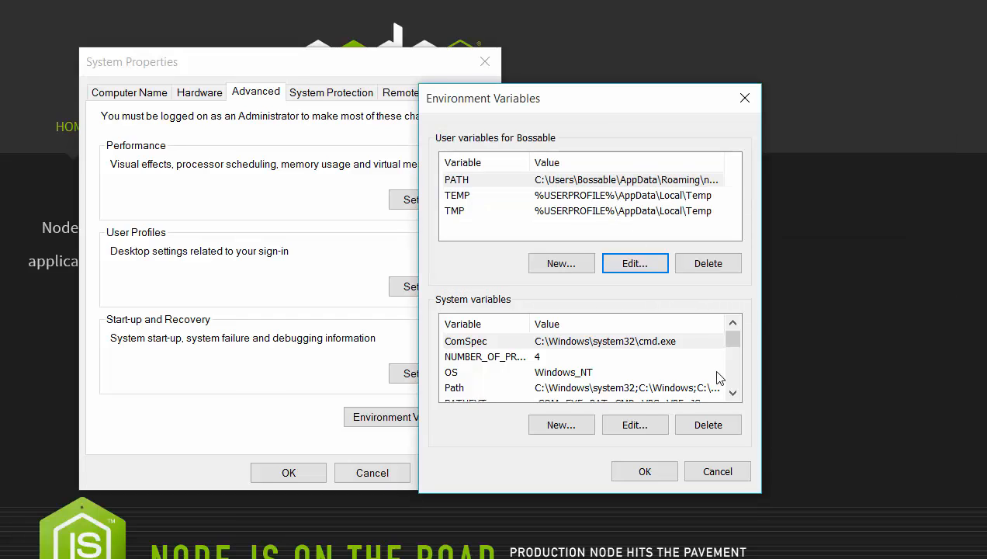
mouse_move(732, 393)
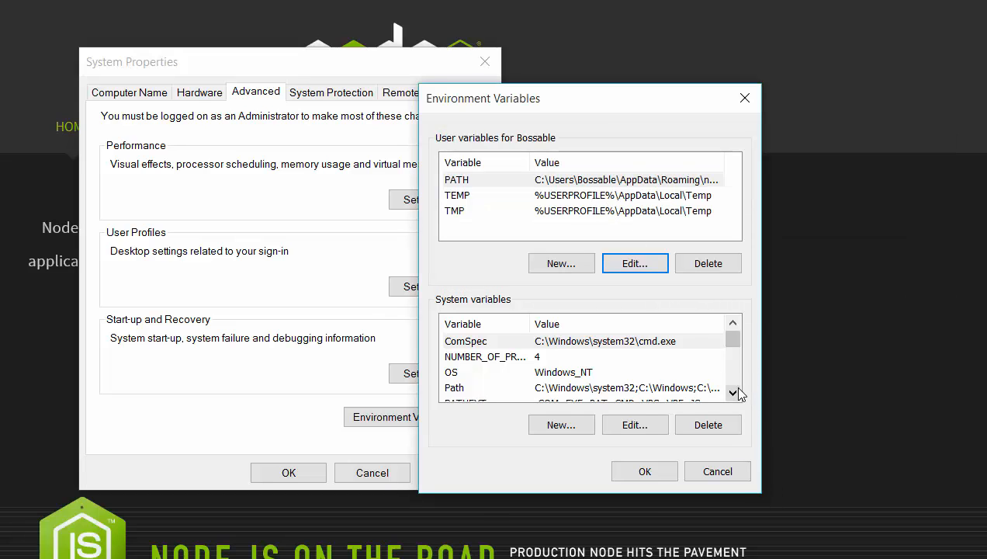
Confirm the system Path ends with C:\Program Files\nodejs\ and close Environment Variables
left_click(733, 393)
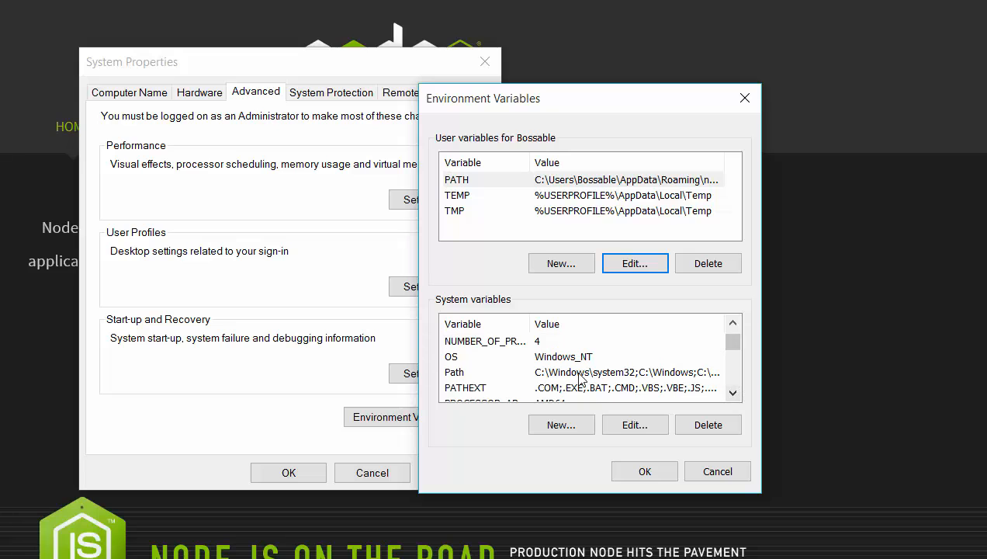
left_click(634, 424)
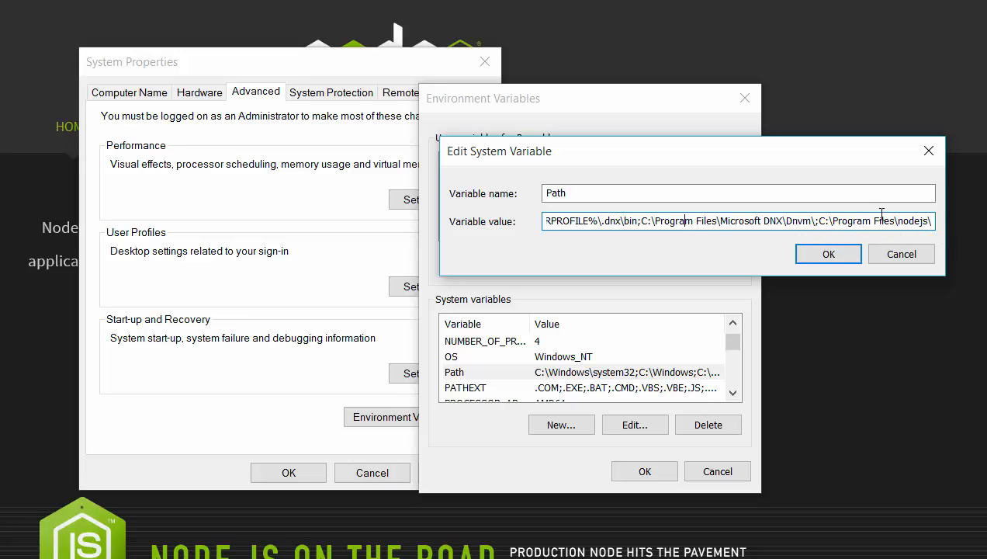
mouse_move(890, 238)
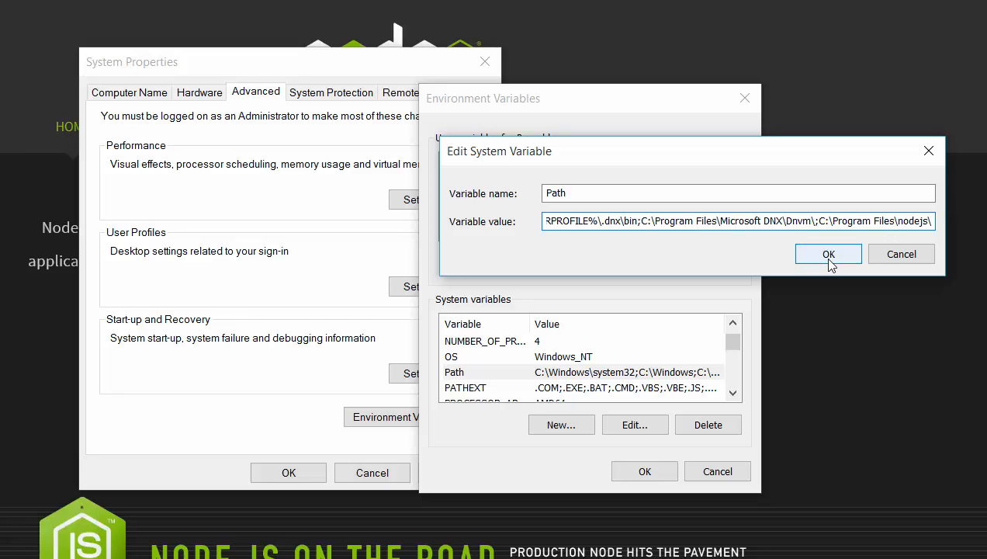
mouse_move(836, 274)
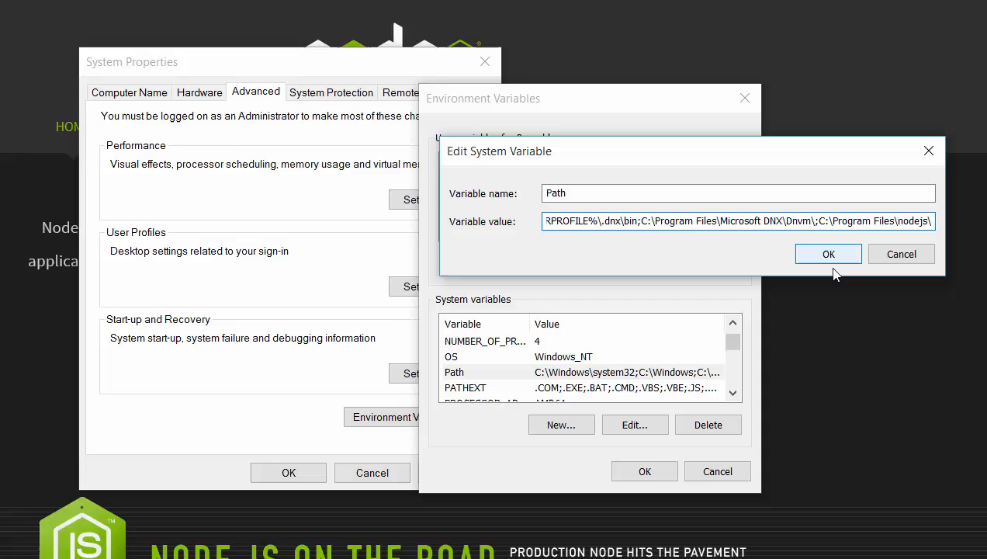
left_click(828, 254)
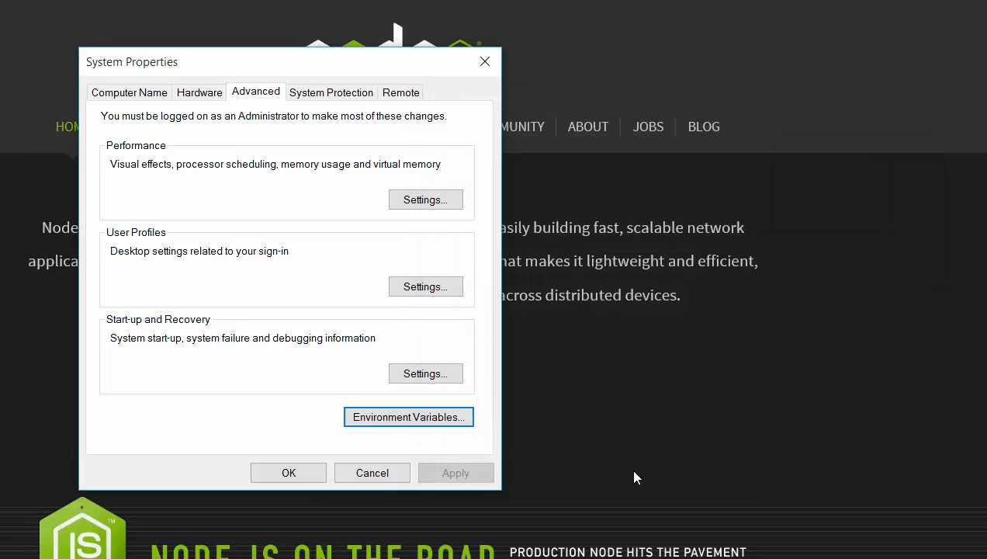